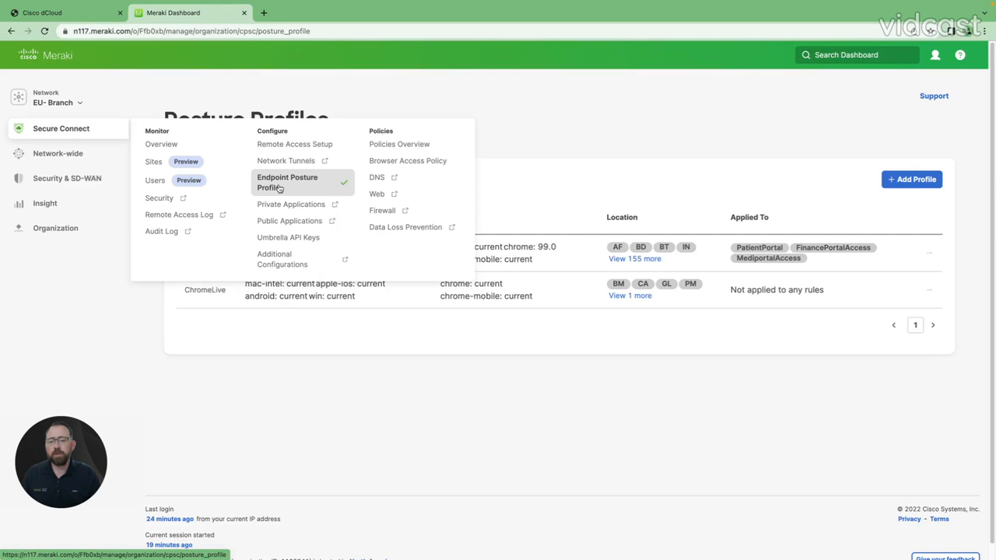
{"action": "mouse_move", "coordinate": [311, 190]}
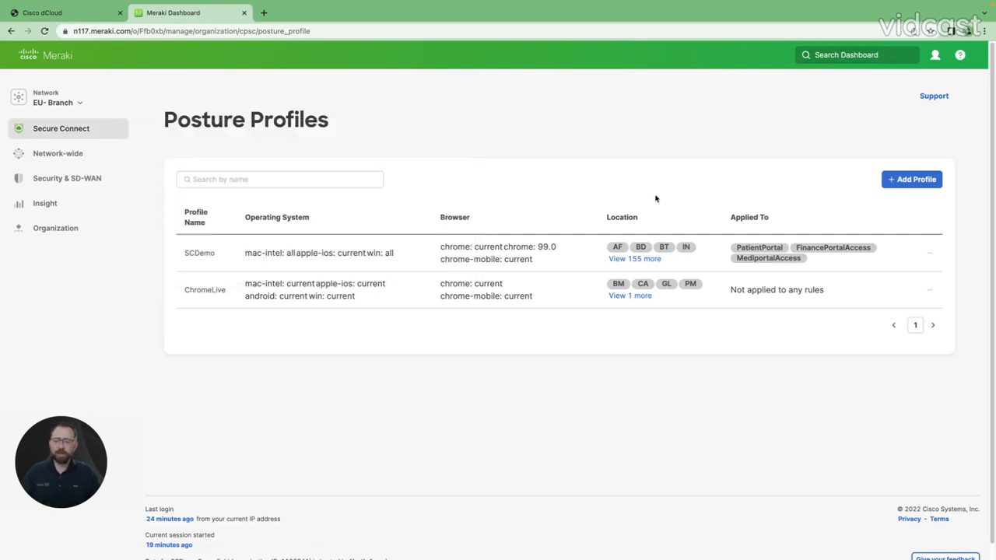
{"action": "mouse_move", "coordinate": [570, 217]}
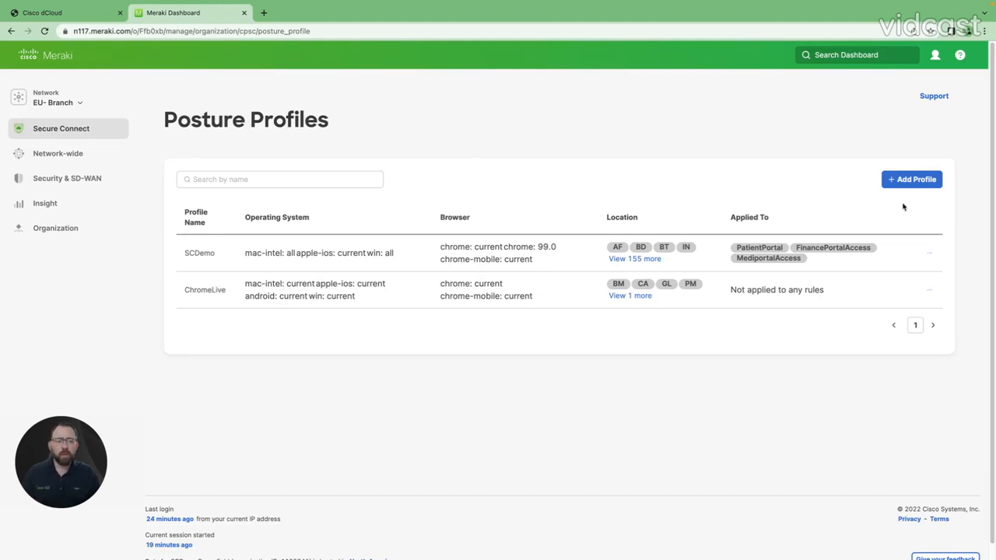
Step: Create a new posture profile named 'finance'
{"action": "left_click", "coordinate": [911, 179]}
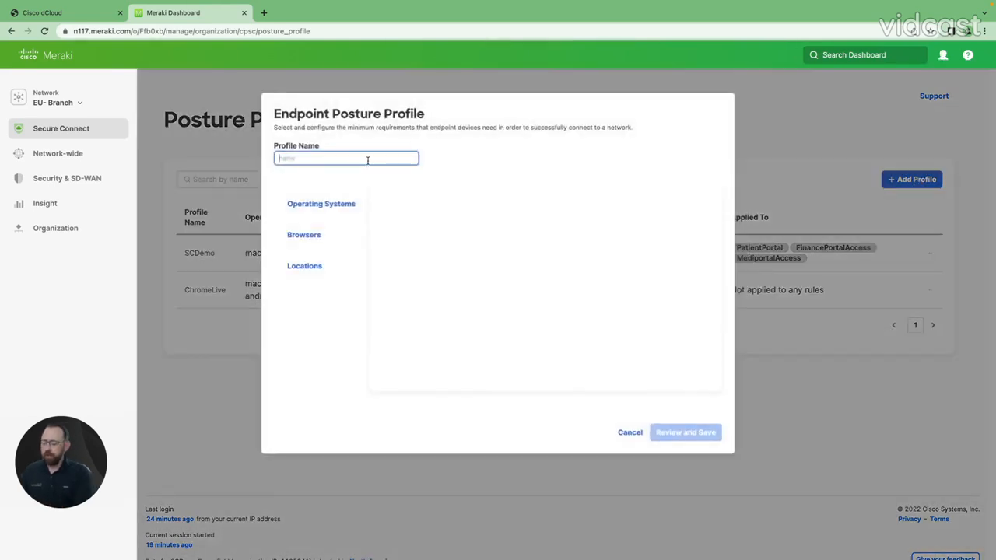
{"action": "type", "text": "finance"}
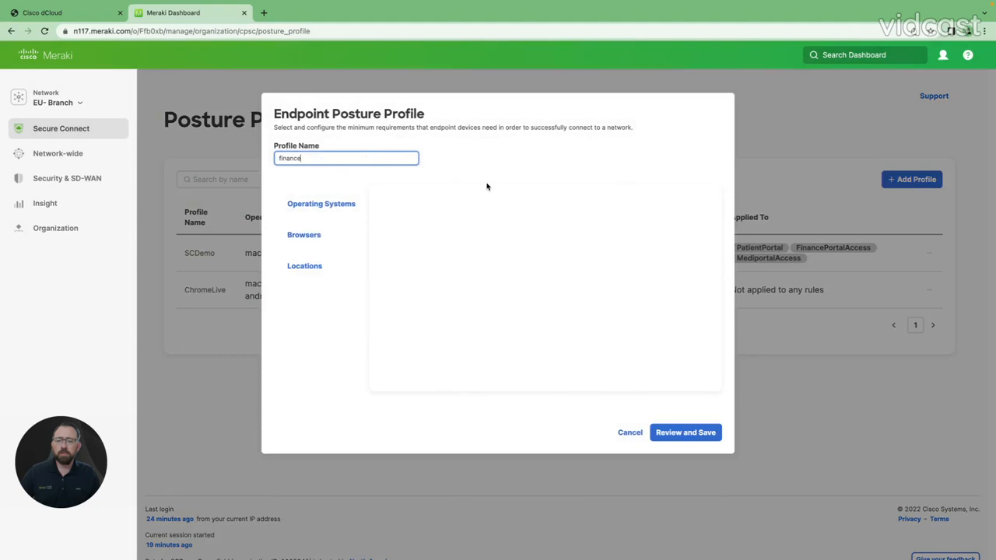
Step: Require the latest Mac OS X and Windows under Operating Systems and review the grace period choices
{"action": "left_click", "coordinate": [320, 203]}
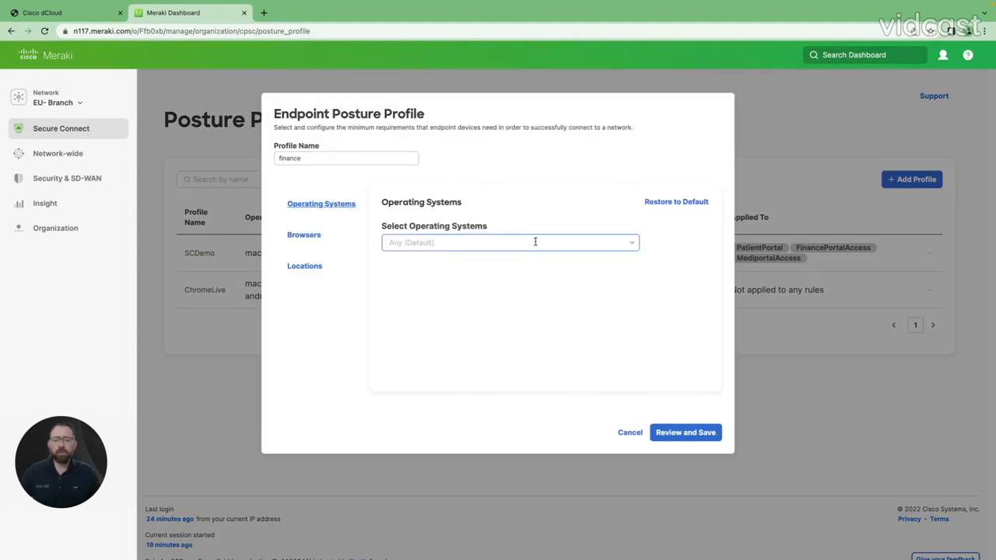
{"action": "left_click", "coordinate": [509, 242]}
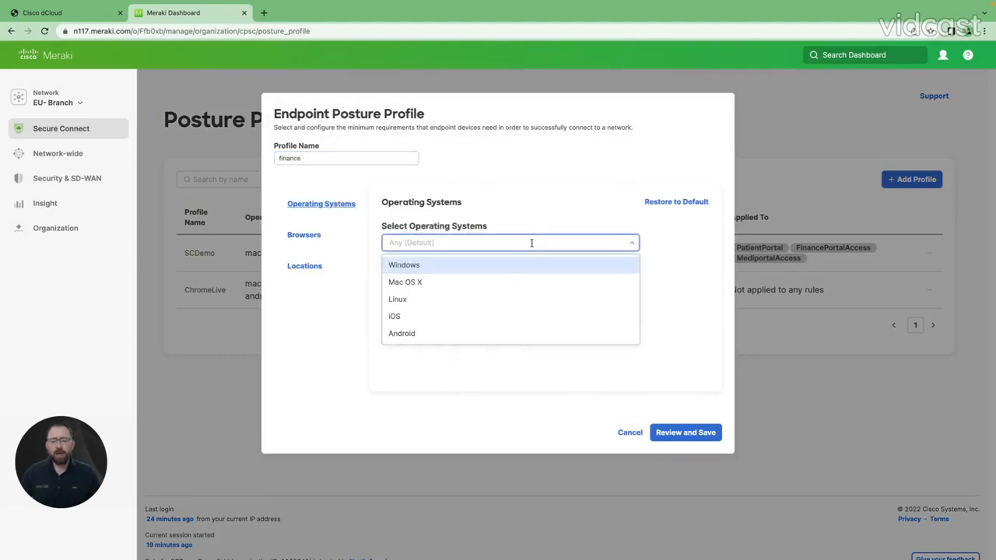
{"action": "left_click", "coordinate": [404, 281]}
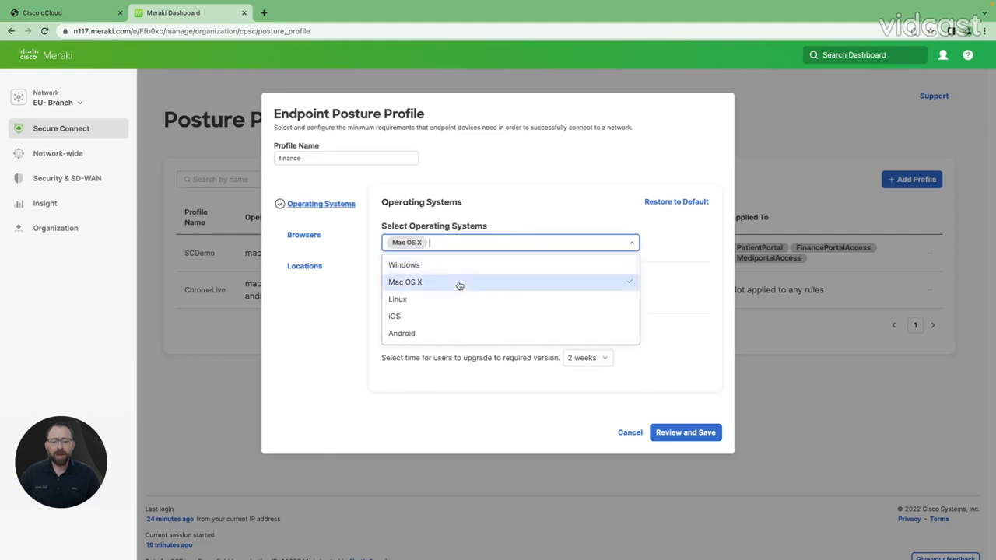
{"action": "left_click", "coordinate": [404, 265]}
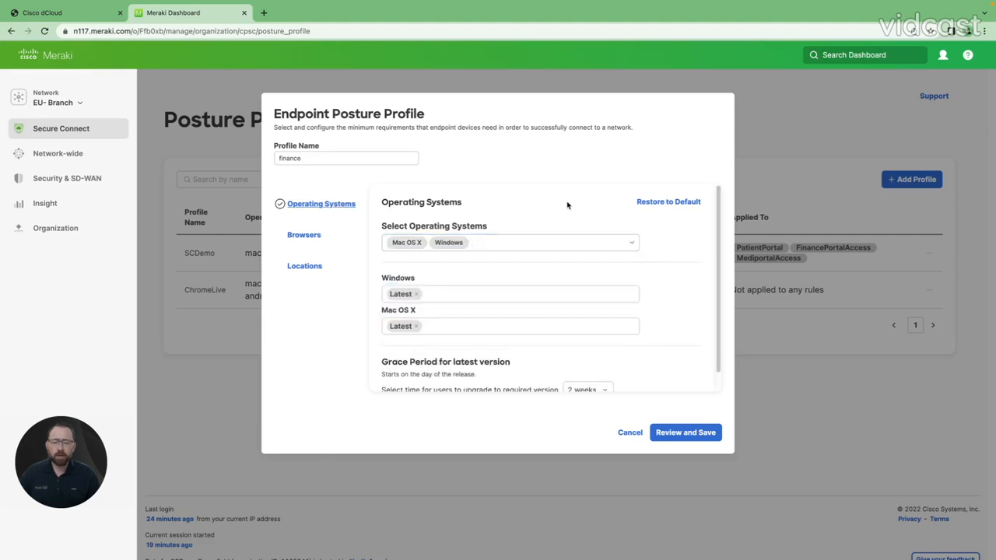
{"action": "left_click", "coordinate": [506, 294]}
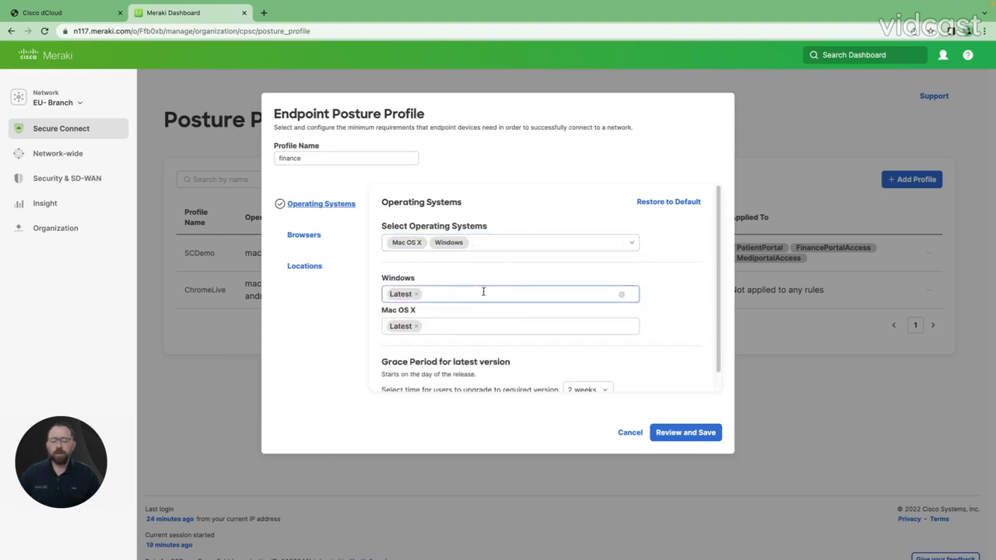
{"action": "left_click", "coordinate": [510, 293]}
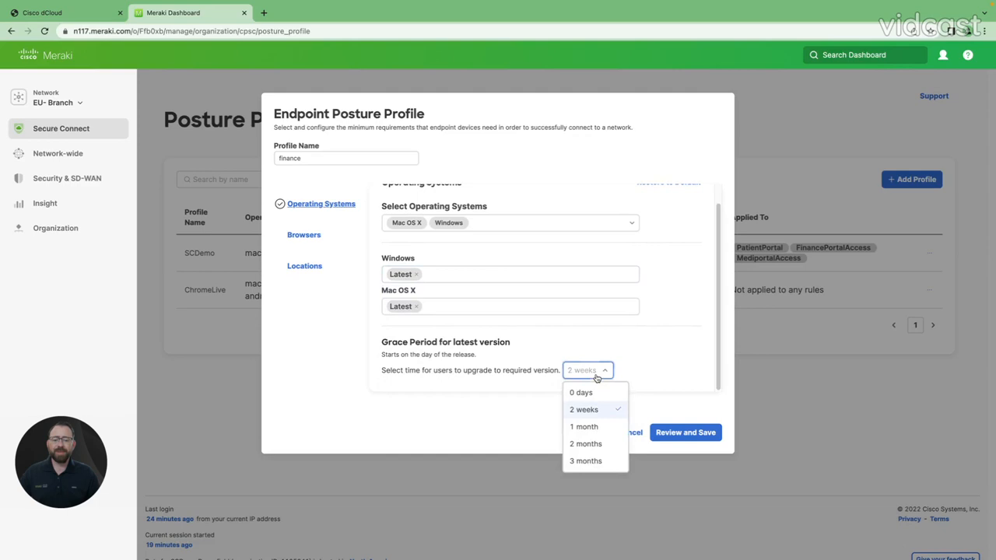
{"action": "mouse_move", "coordinate": [651, 349]}
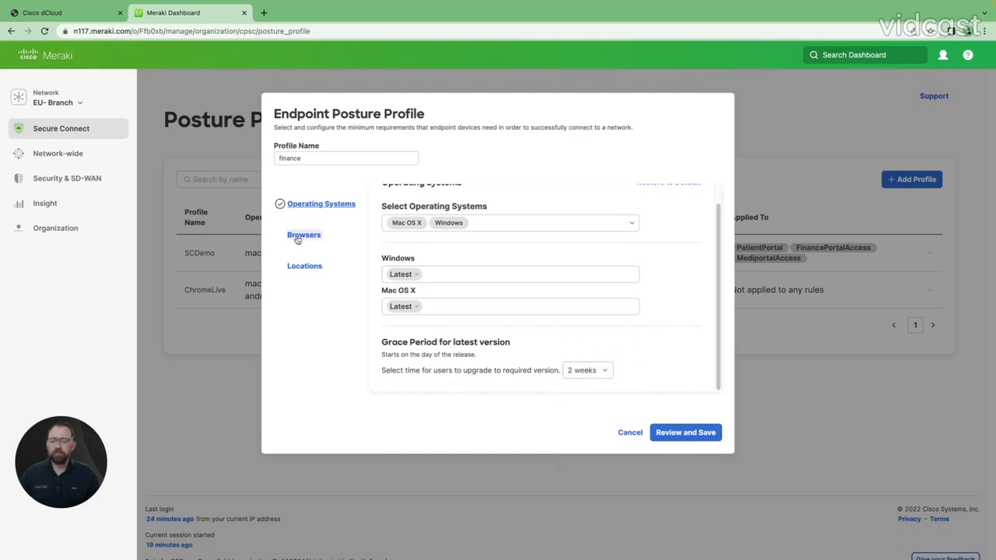
Step: Require Safari and Chrome under Browsers and review the available Safari versions
{"action": "left_click", "coordinate": [303, 234]}
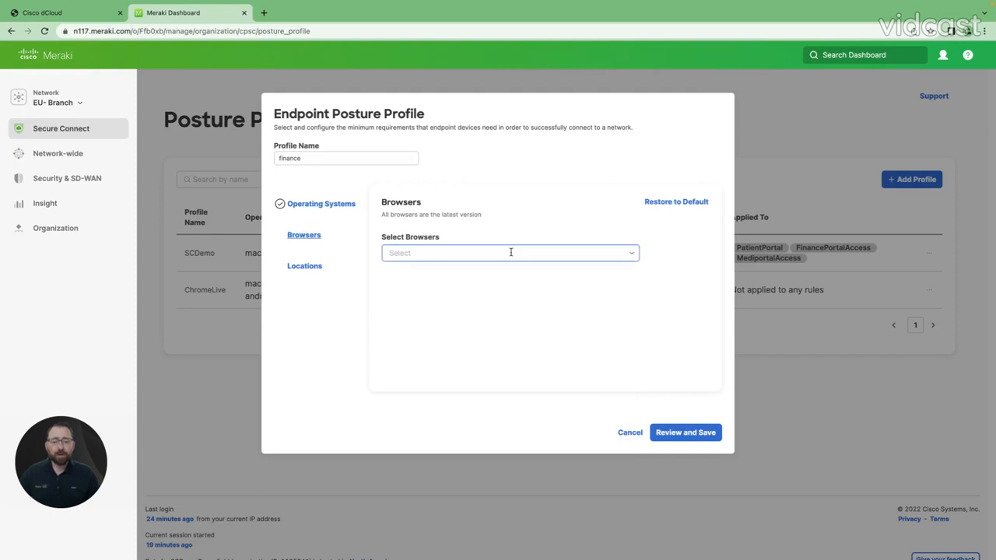
{"action": "left_click", "coordinate": [509, 252]}
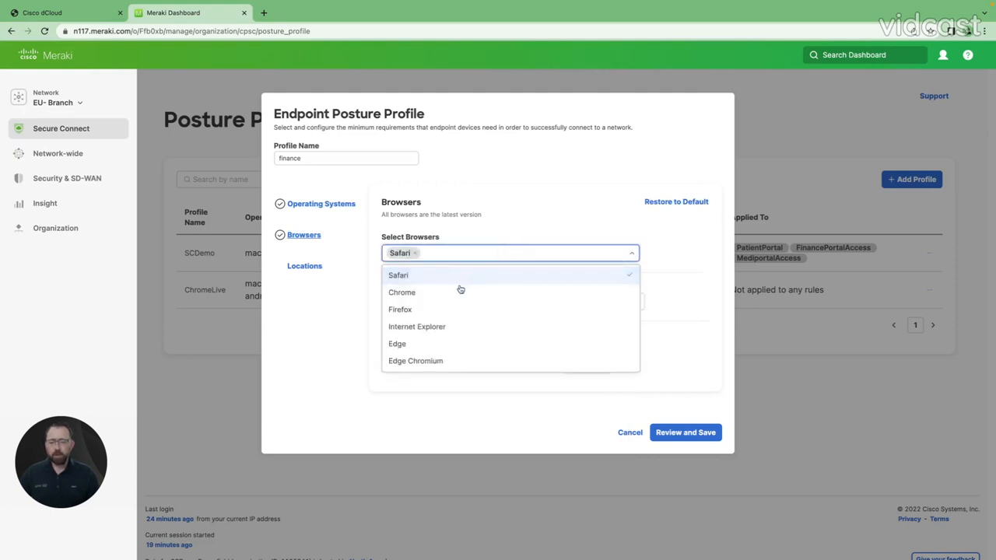
{"action": "left_click", "coordinate": [402, 292]}
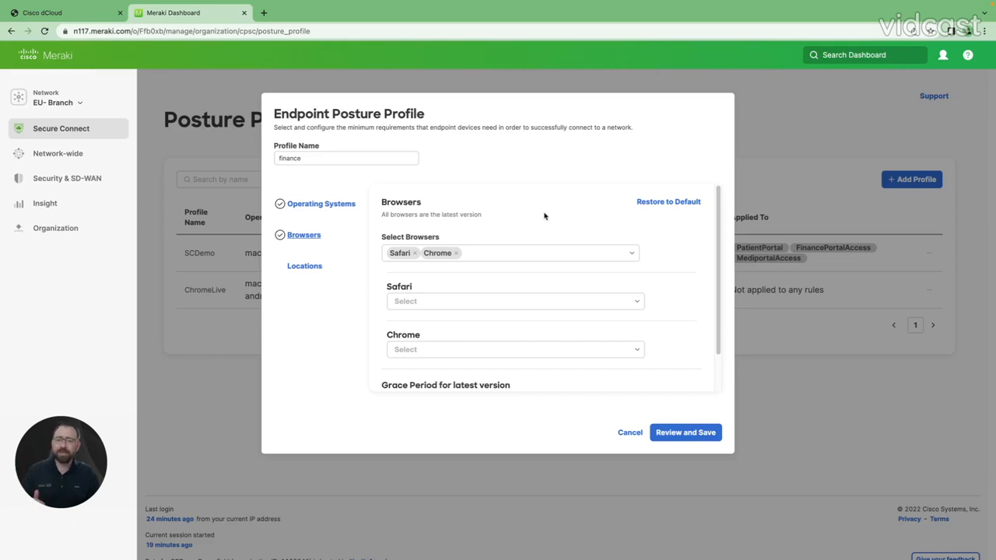
{"action": "mouse_move", "coordinate": [530, 218]}
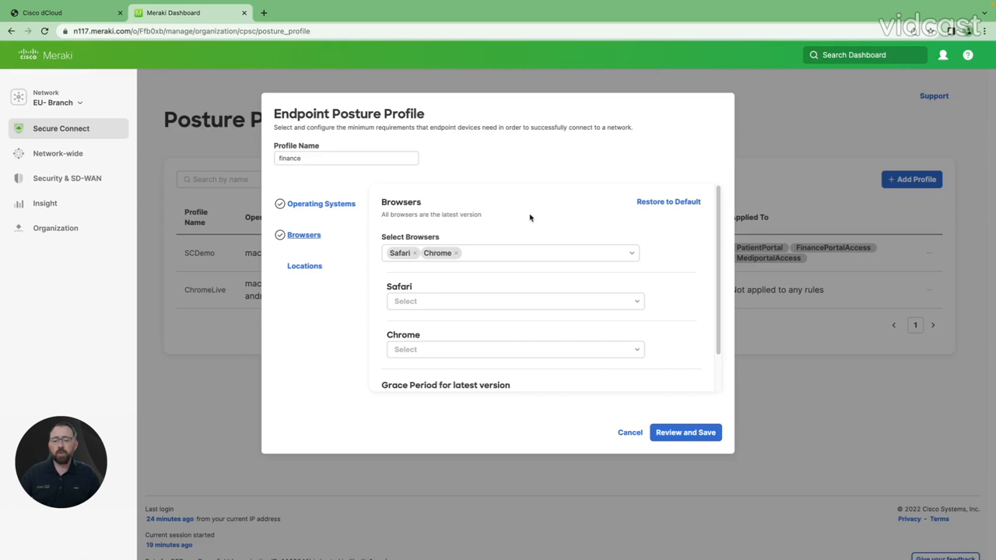
{"action": "left_click", "coordinate": [513, 301]}
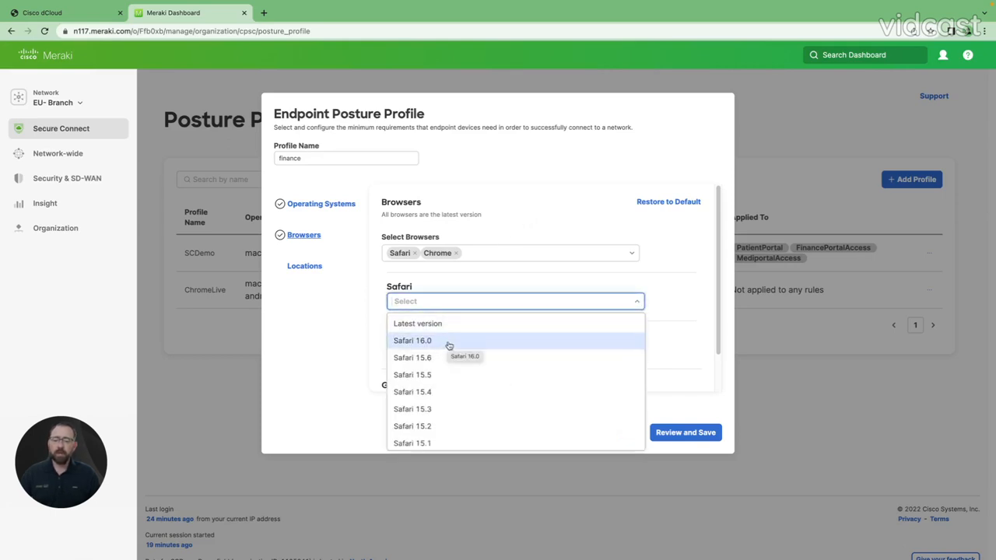
{"action": "mouse_move", "coordinate": [727, 342]}
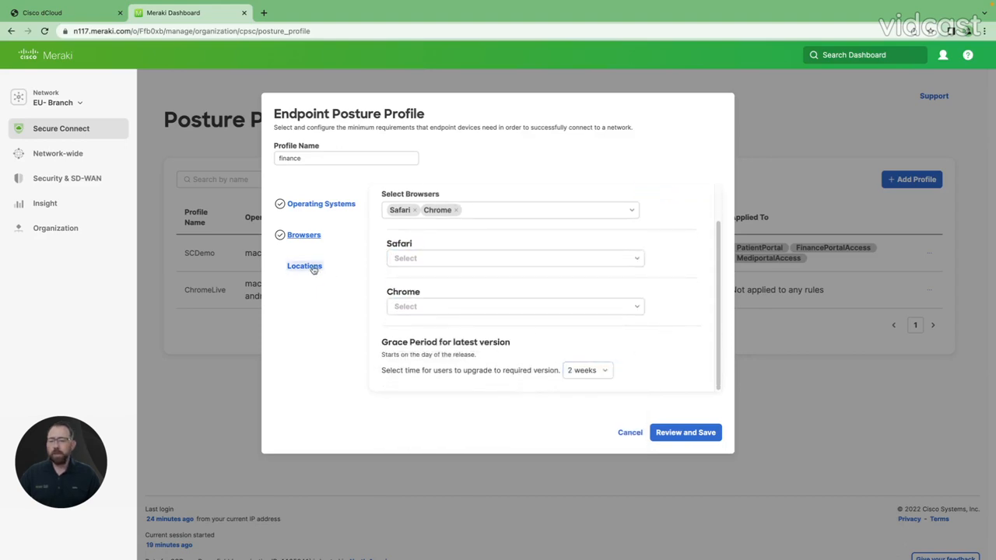
Step: Restrict connecting locations to the Americas countries under Locations
{"action": "left_click", "coordinate": [304, 265]}
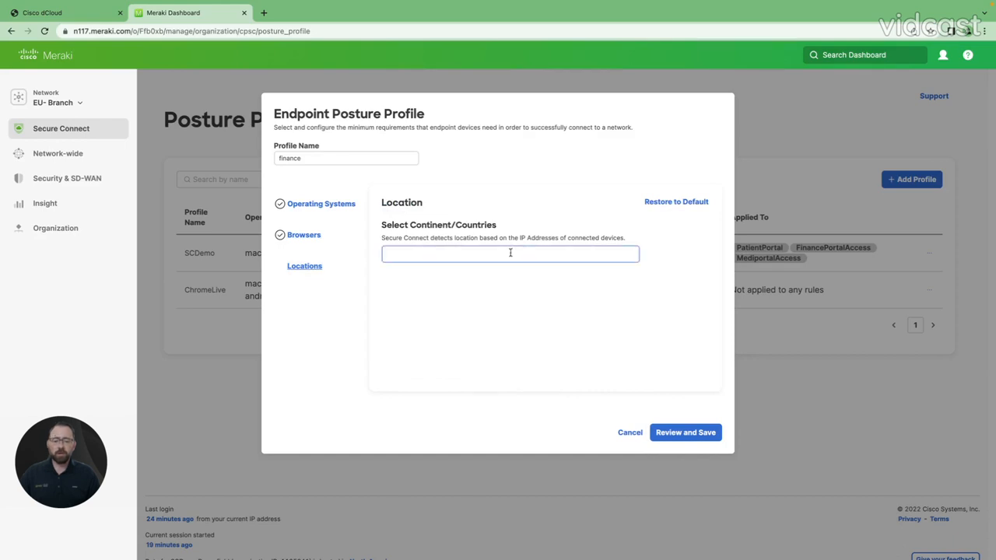
{"action": "left_click", "coordinate": [511, 254]}
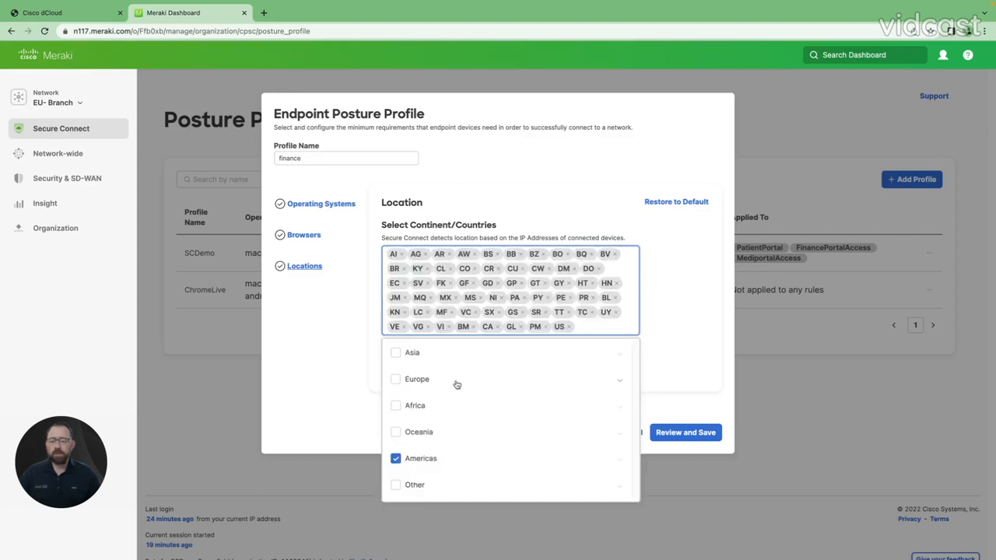
{"action": "mouse_move", "coordinate": [619, 462]}
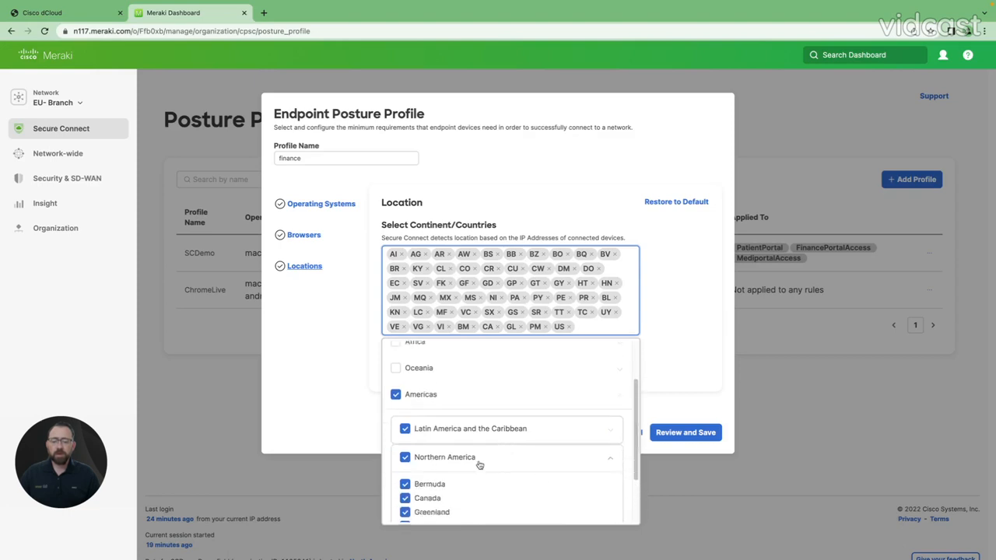
{"action": "scroll", "scroll_direction": "down", "scroll_amount": 3}
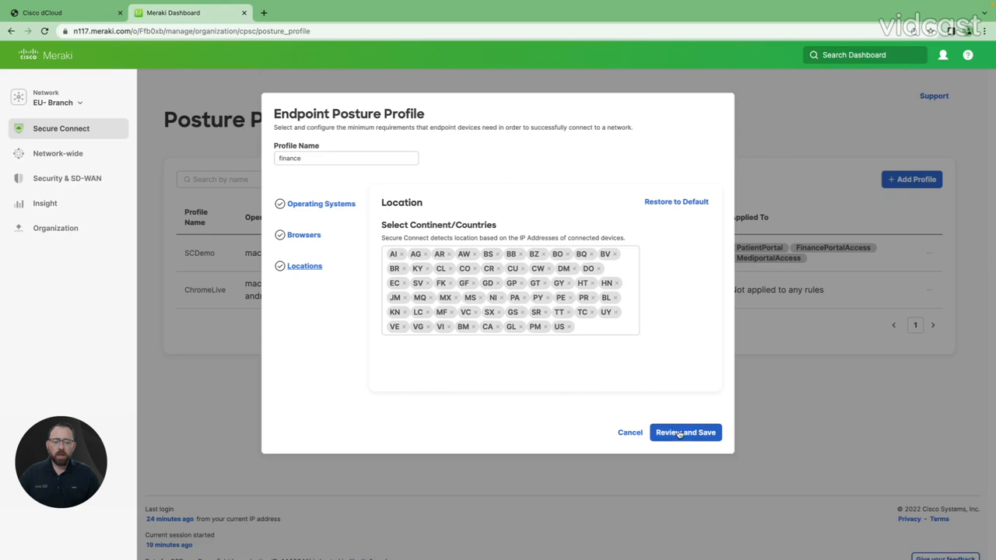
Step: Submit the finance profile via Review and Save, returning to the Posture Profiles list
{"action": "left_click", "coordinate": [684, 431]}
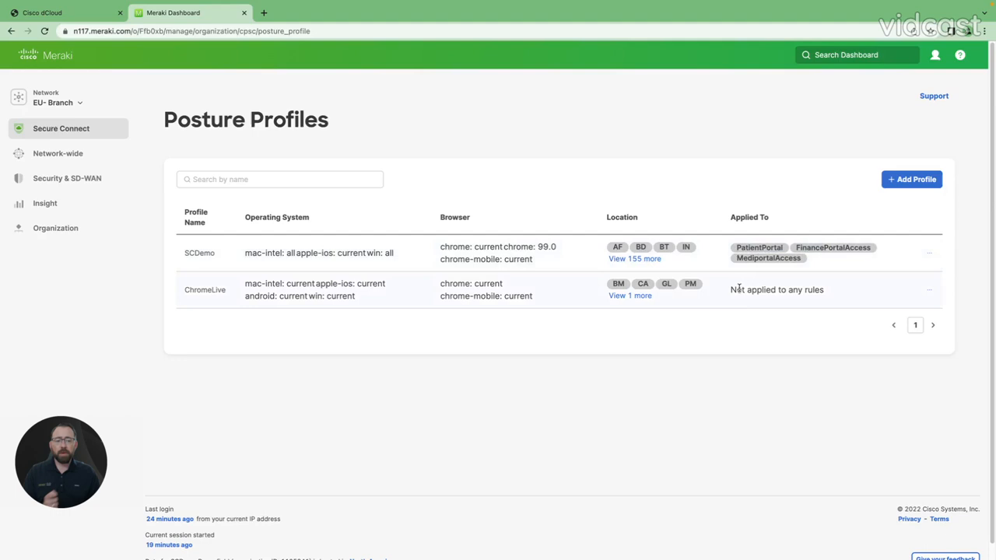
{"action": "mouse_move", "coordinate": [836, 295]}
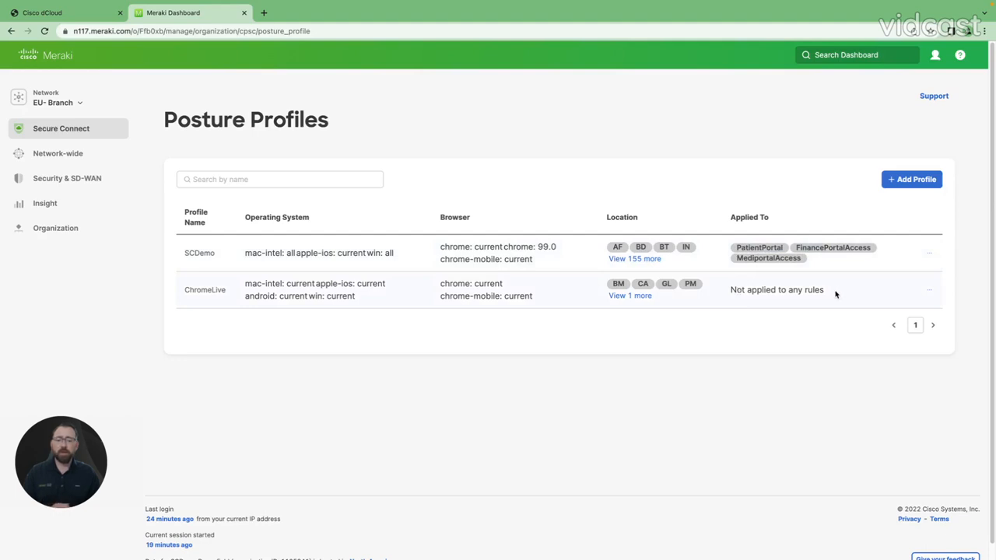